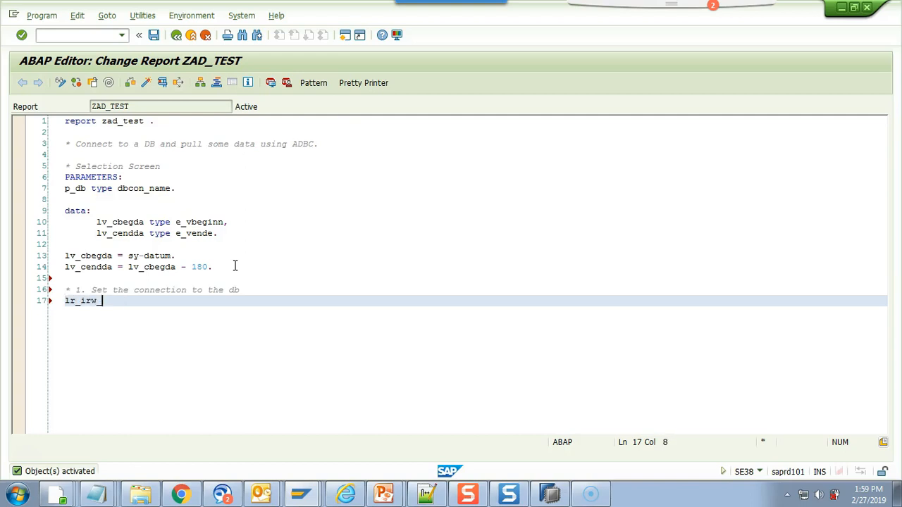
type("connecti")
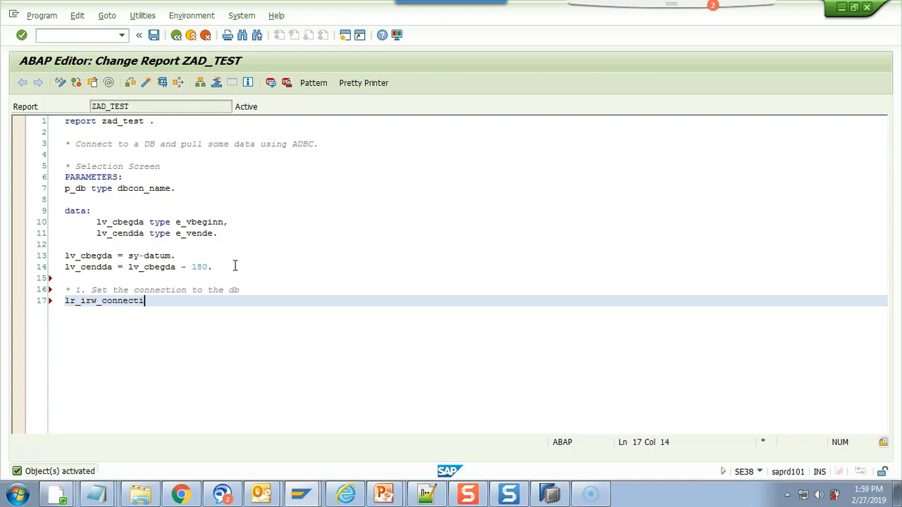
type("= cl_sql_connection=>get_connection( p_db ).")
type("lr_irw_connection type REF TO cl_sql_connection.")
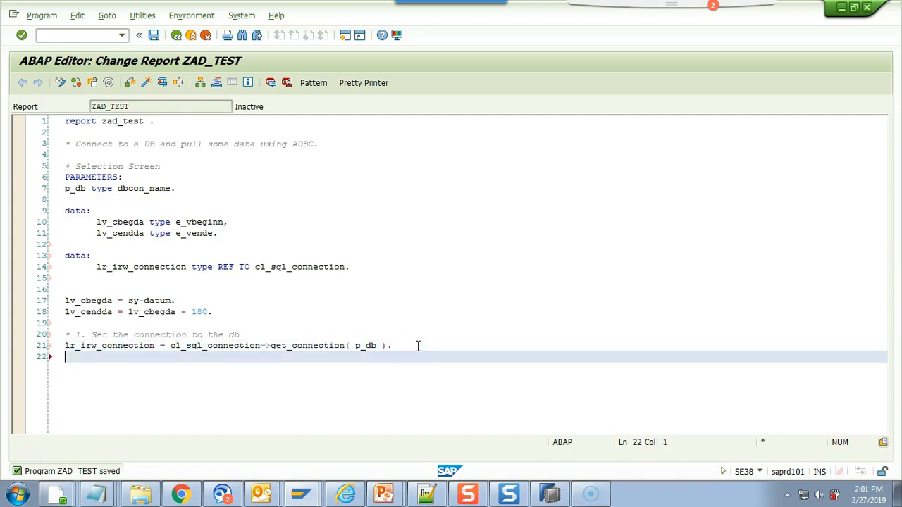
type("* 2")
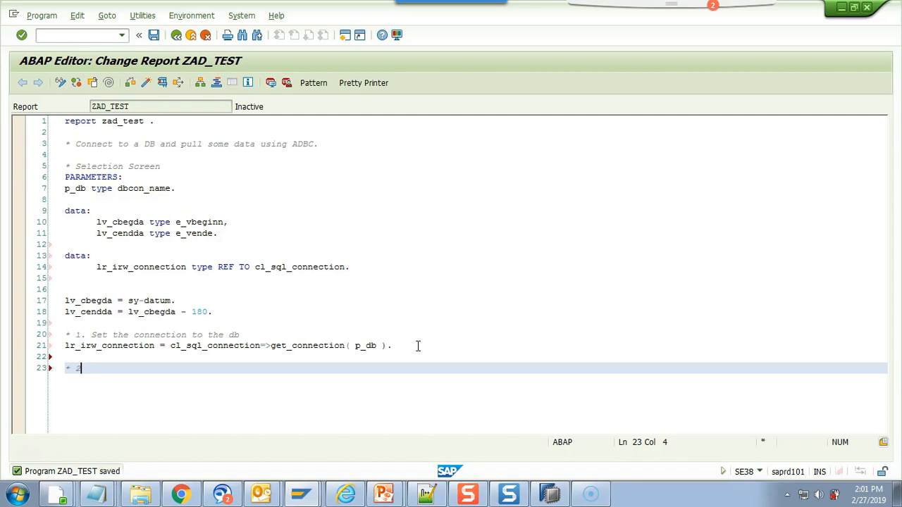
type("2. Instantiate the SQL Statement")
type("lr_sql_statement->set_param( lv_dref ).")
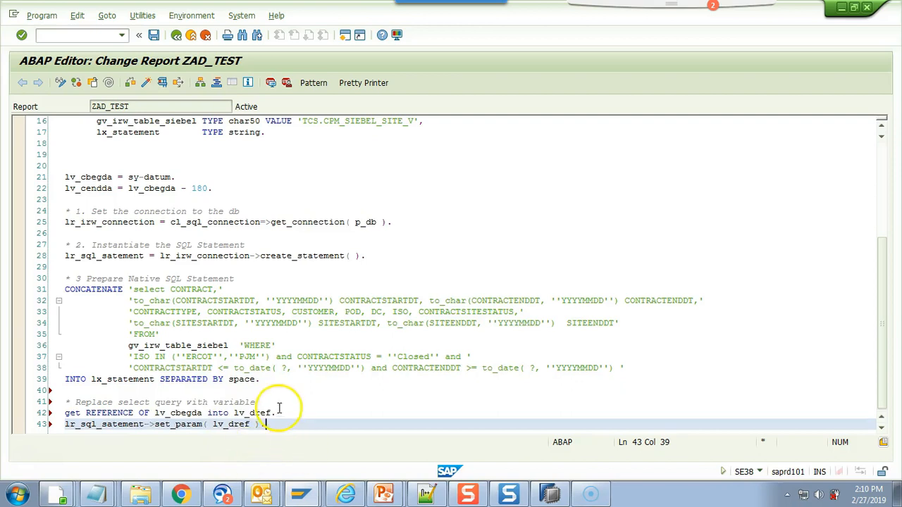
type("get REFERENCE OF lv_cendda INTO lv_dref.")
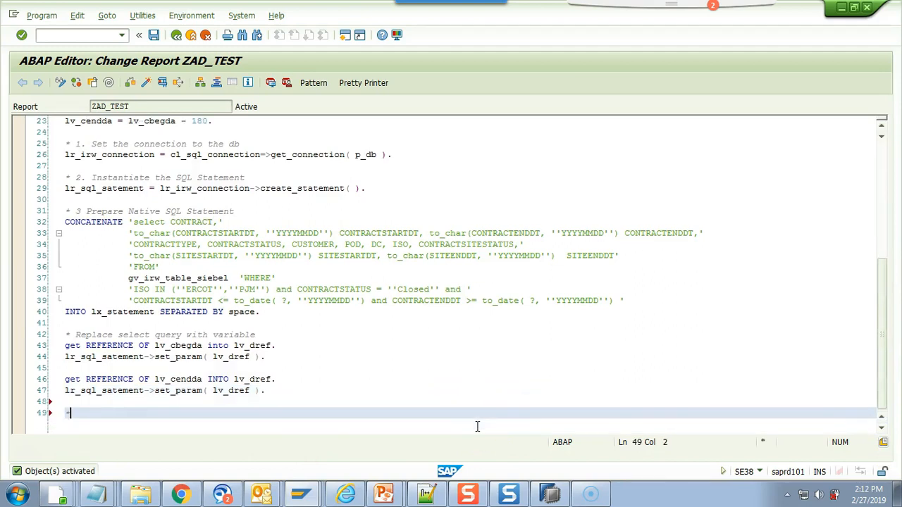
type("* Execute the query")
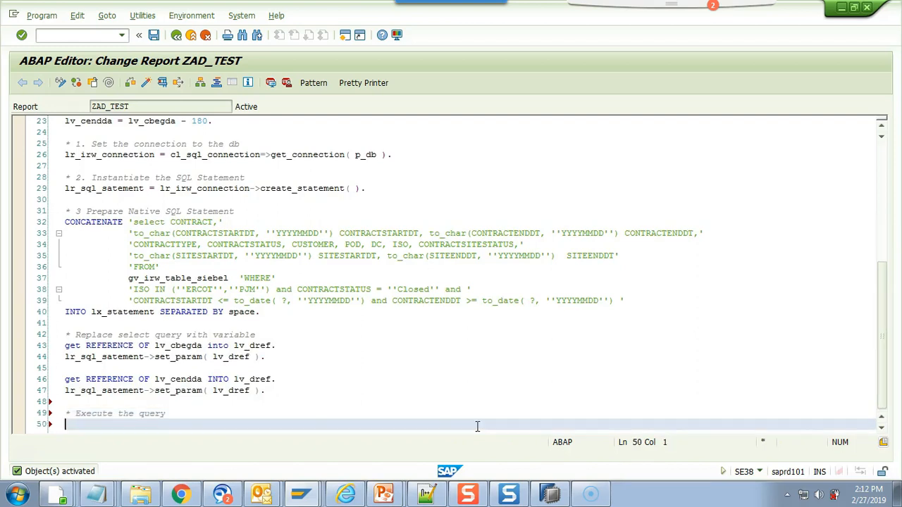
type("lr_result = lr_sql_statement->execute_query")
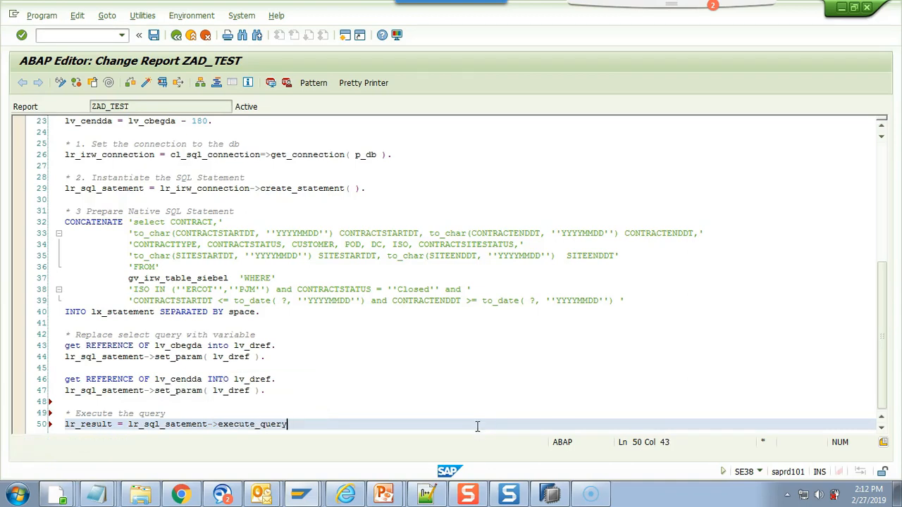